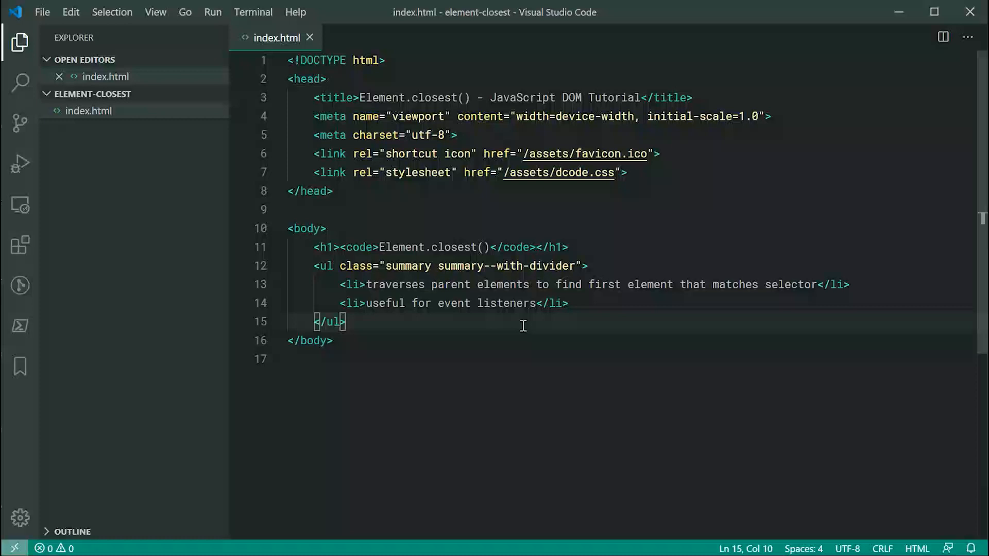
Below the list, add a special-div div containing a span with id mySpan.
{"action": "scroll", "scroll_direction": "down", "scroll_amount": 3}
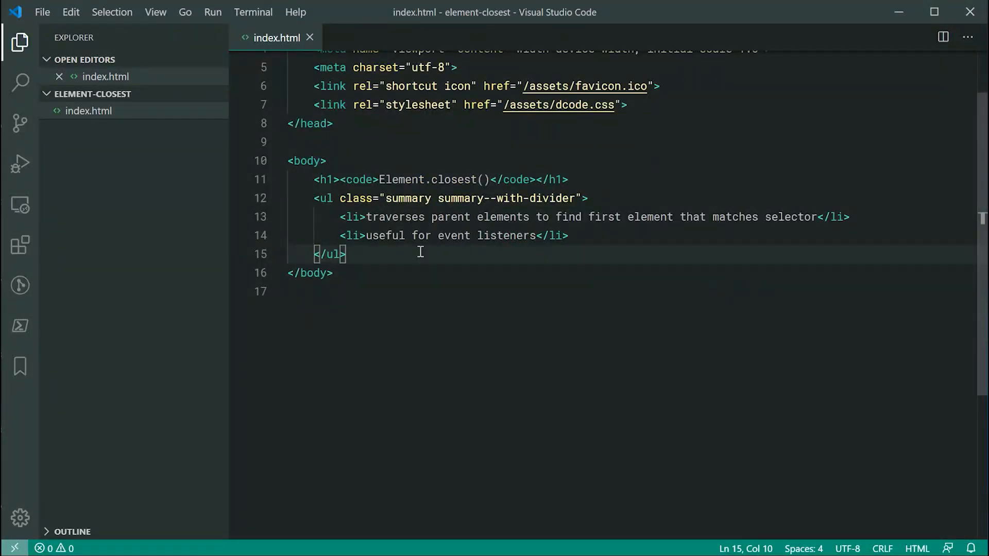
{"action": "key", "text": "Enter"}
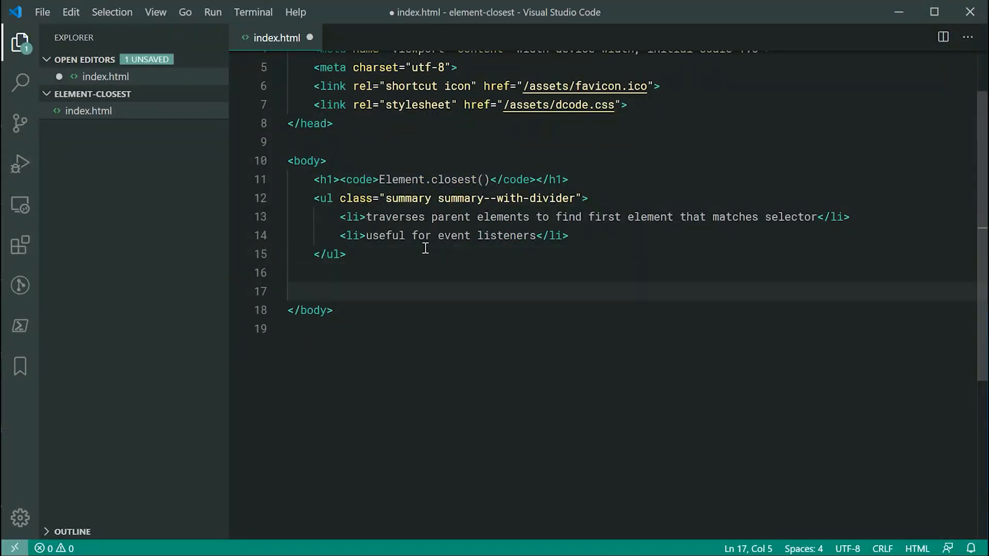
{"action": "type", "text": "."}
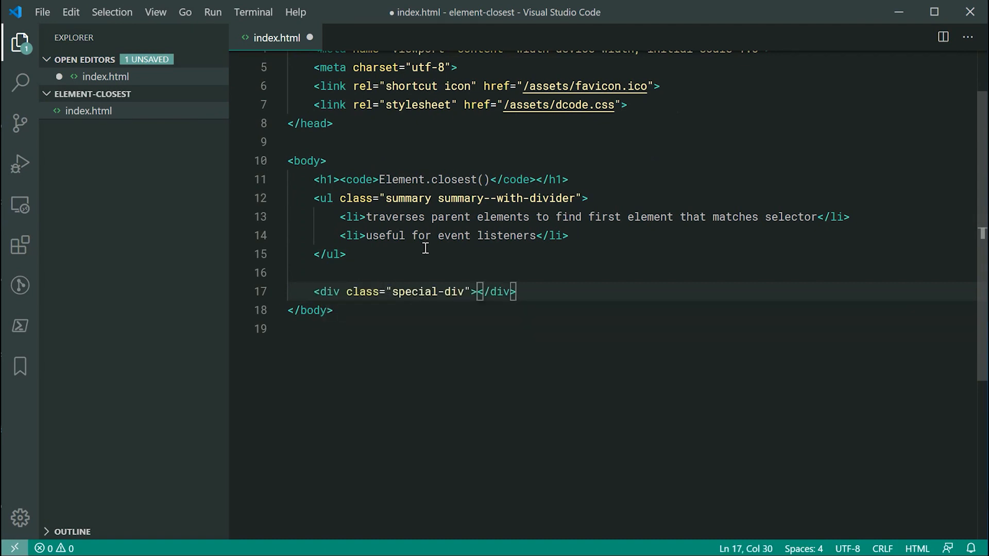
{"action": "type", "text": "s"}
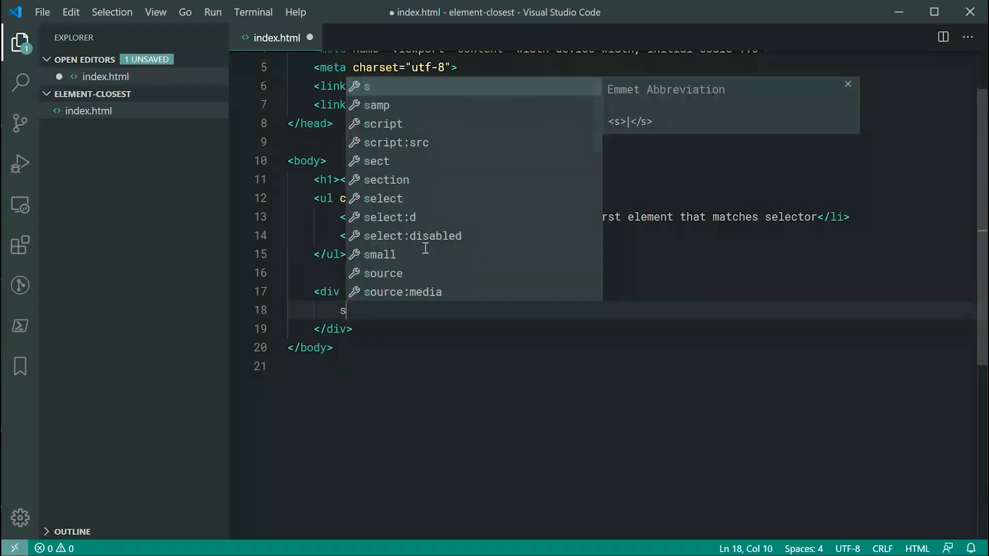
{"action": "type", "text": "pan#mySp"}
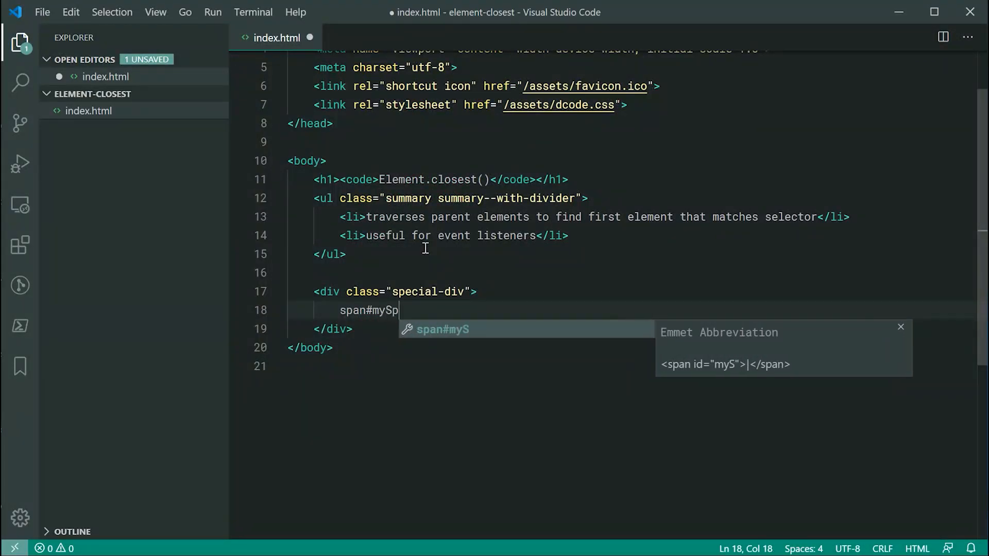
{"action": "key", "text": "Tab"}
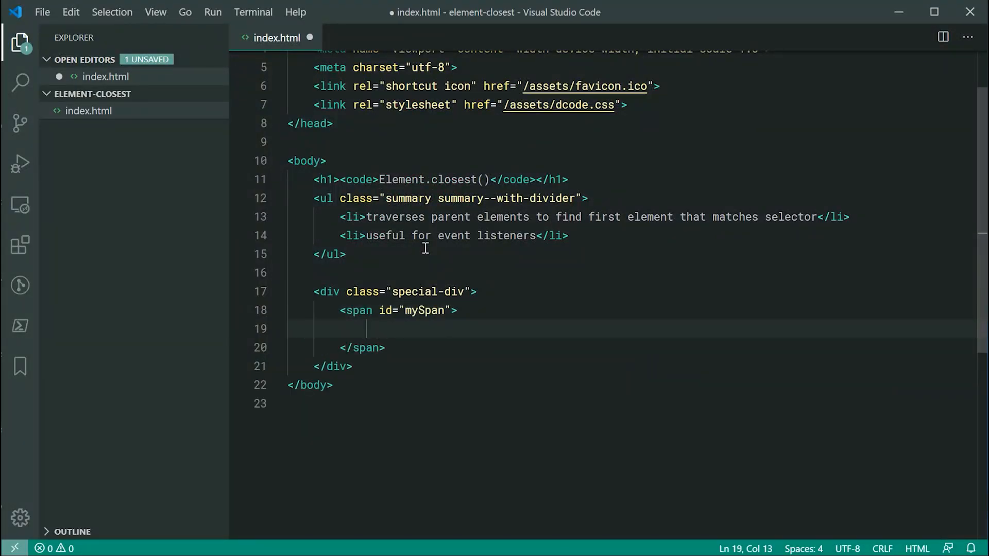
Inside the span, add a myStrong strong element reading "Hey, how are ya?".
{"action": "type", "text": "strong"}
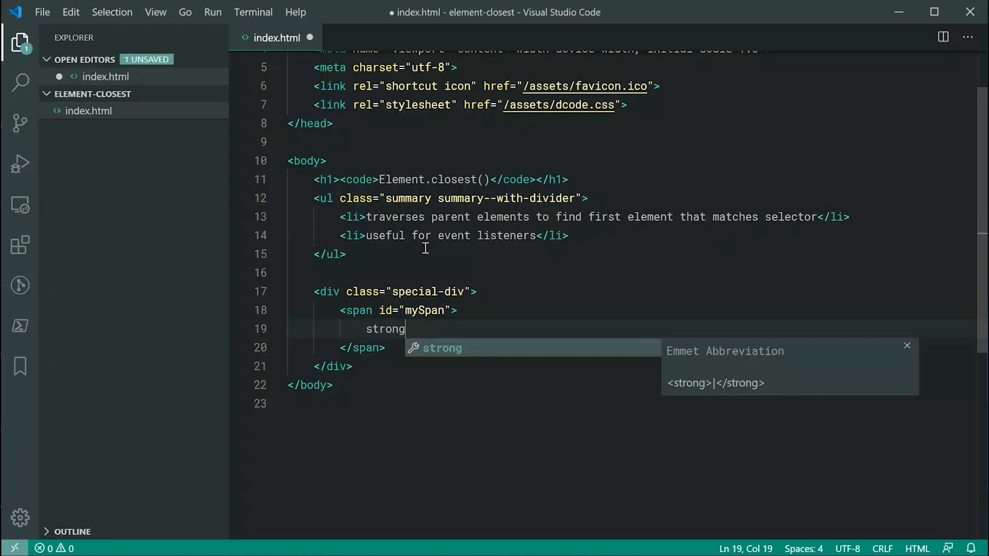
{"action": "type", "text": "#myStrong\"></strong>"}
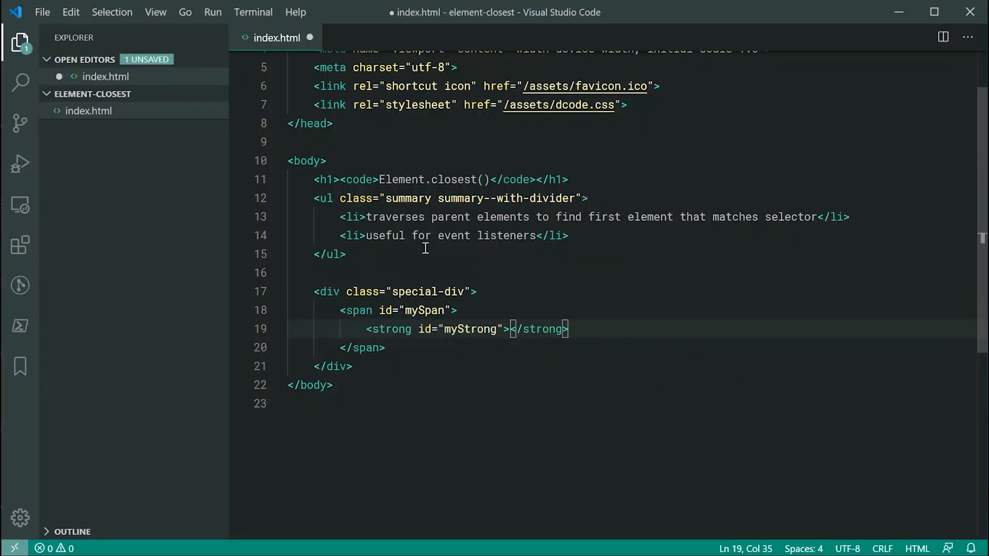
{"action": "type", "text": "Hey, how"}
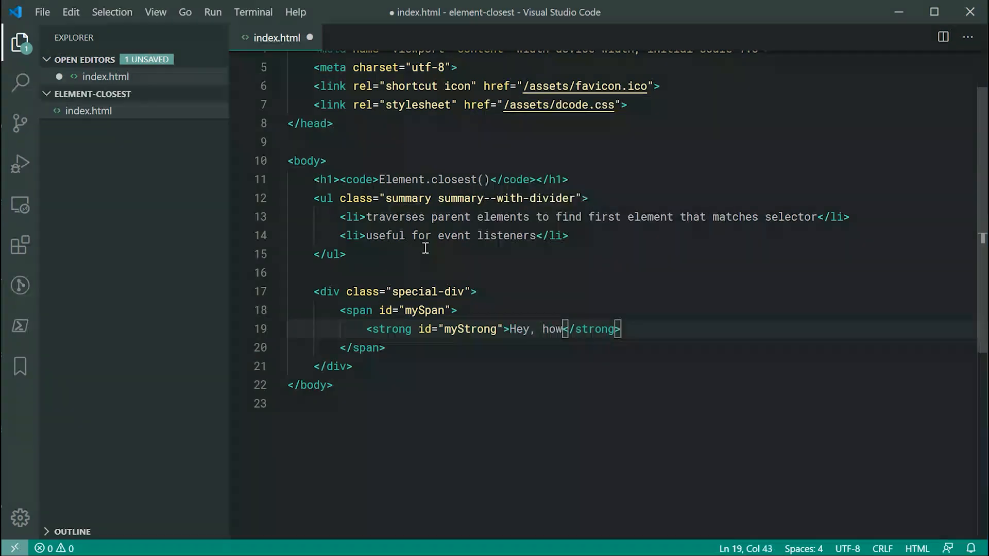
{"action": "type", "text": "are ya?"}
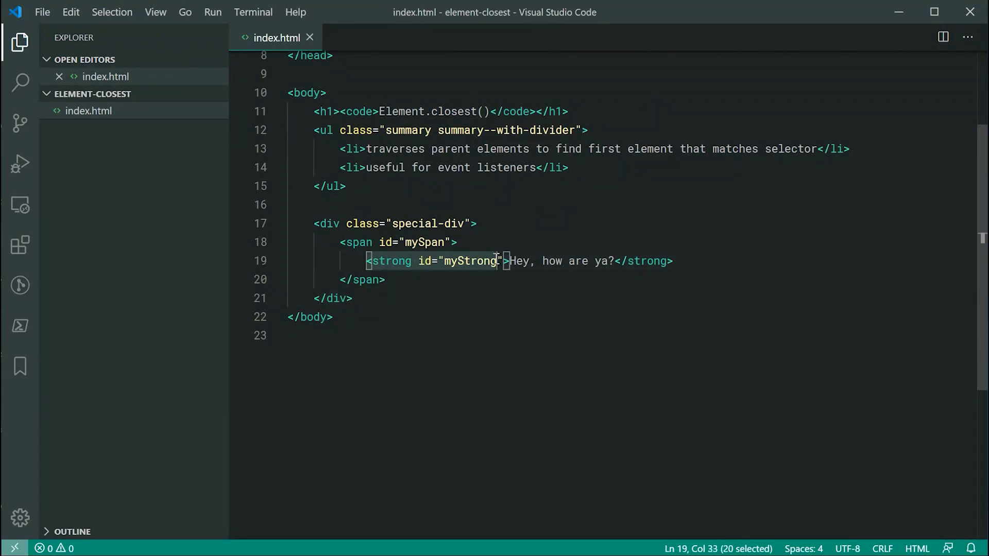
{"action": "left_click_drag", "start_coordinate": [503, 261], "coordinate": [674, 261]}
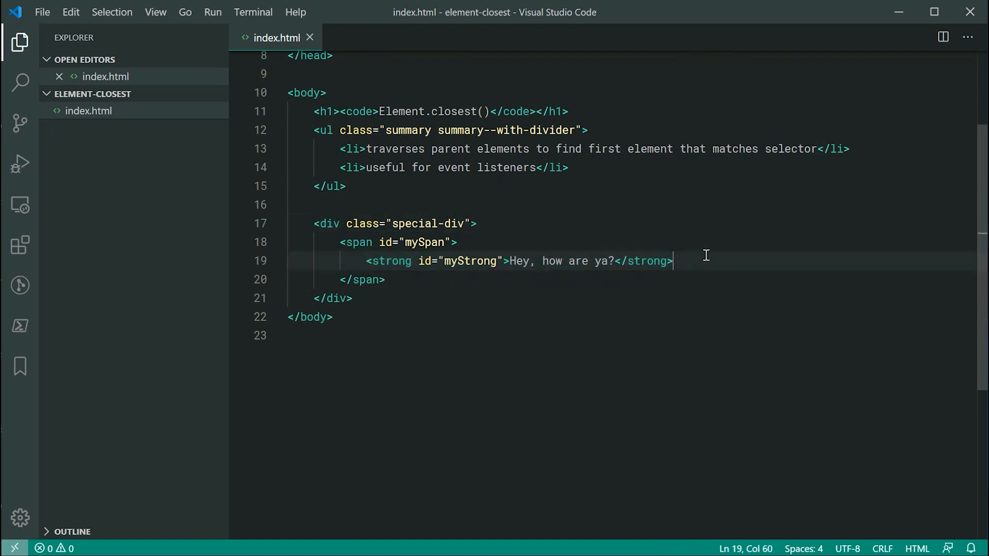
Add a script block that selects the myStrong element with document.querySelector.
{"action": "type", "text": "scrfipt>"}
{"action": "type", "text": "const"}
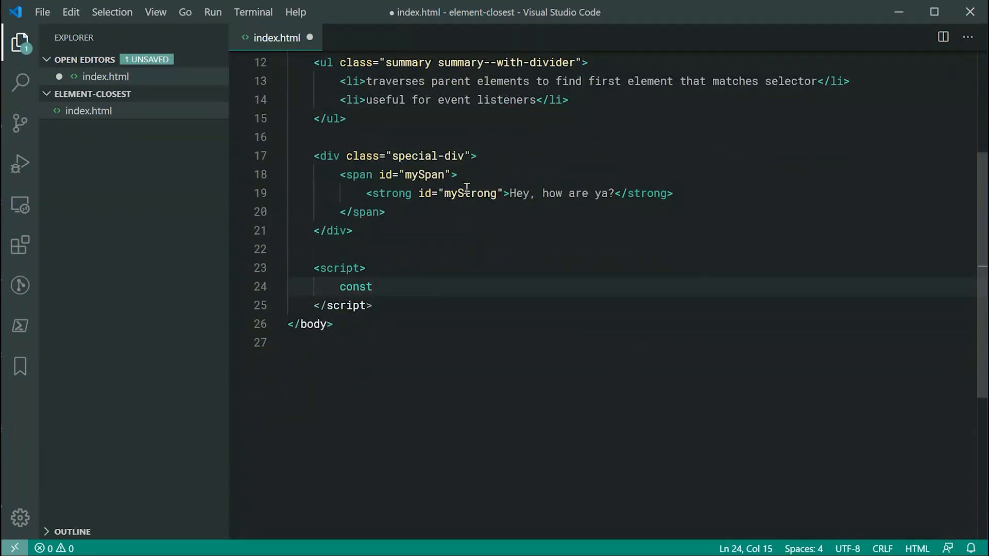
{"action": "type", "text": "myStrong ="}
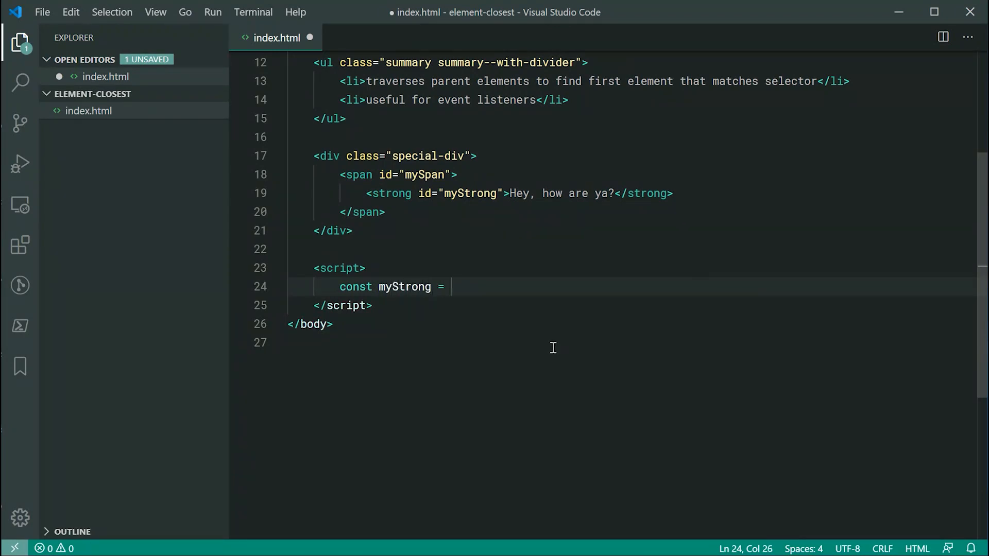
{"action": "type", "text": "document.querySelector(\"#"}
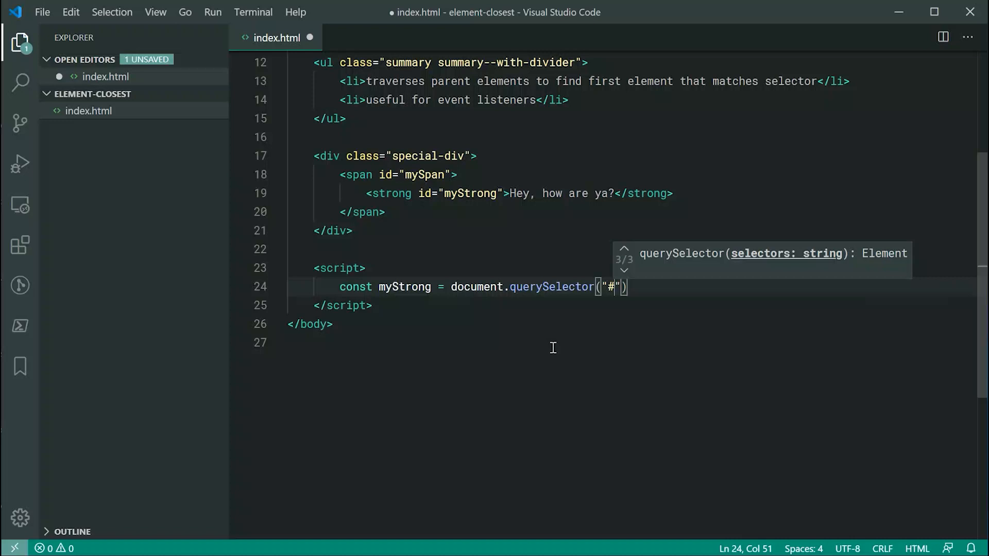
{"action": "type", "text": "myStr"}
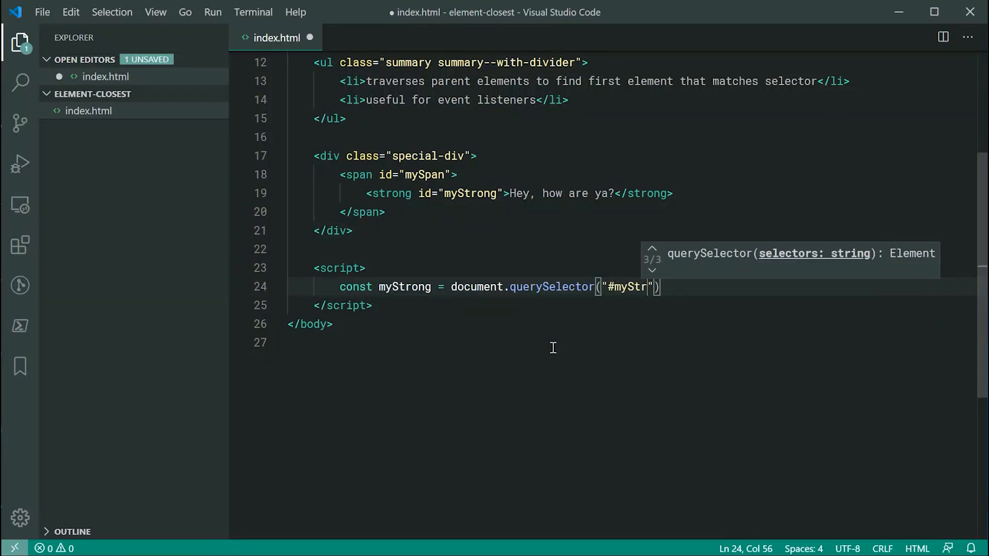
{"action": "type", "text": "ong"}
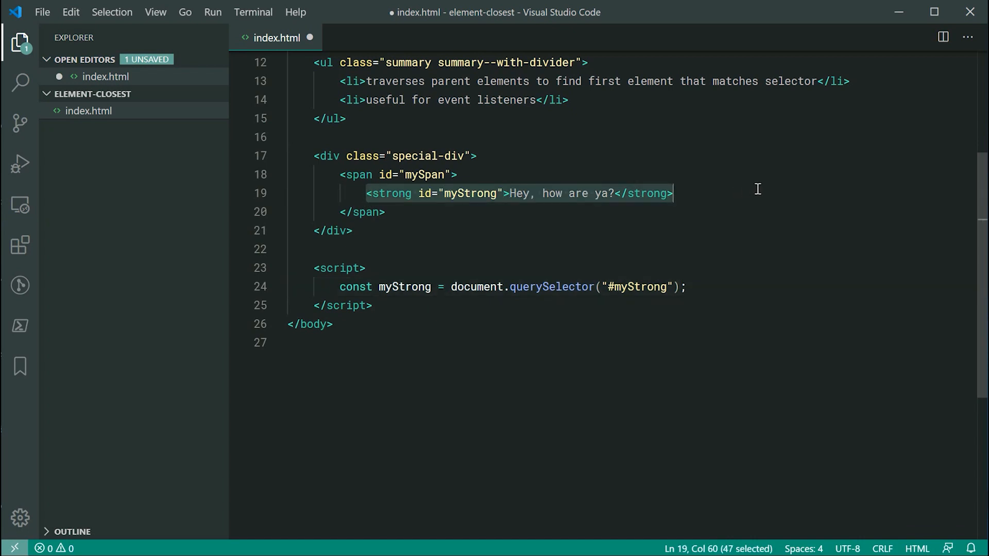
Log myStrong.closest(".special-div") to the console.
{"action": "type", "text": "console.log(myStrong.clos"}
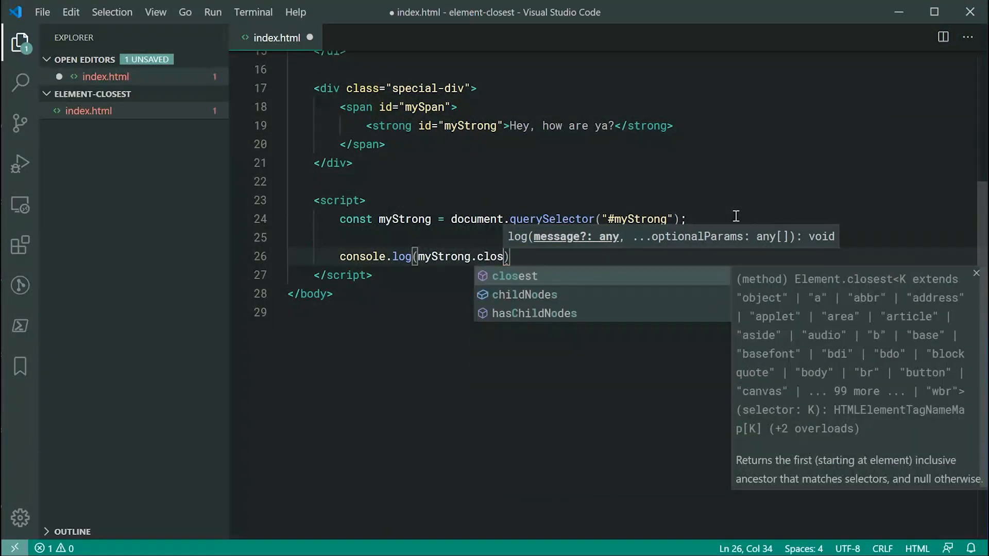
{"action": "key", "text": "Tab"}
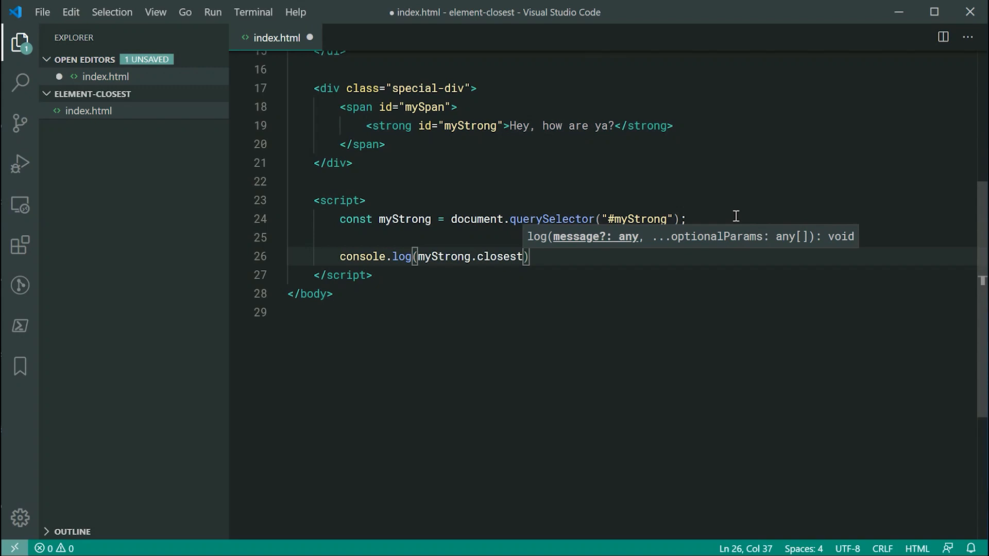
{"action": "type", "text": "("}
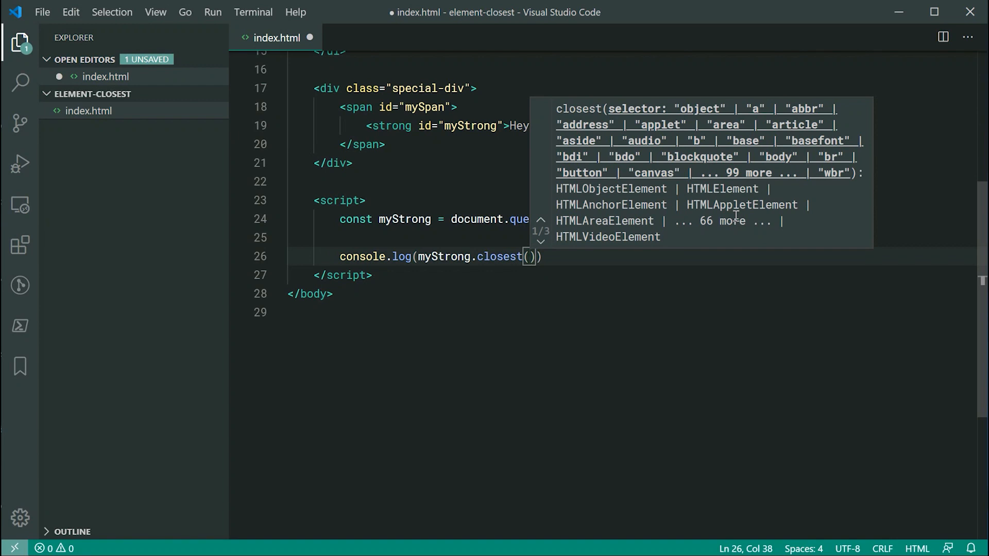
{"action": "type", "text": "\""}
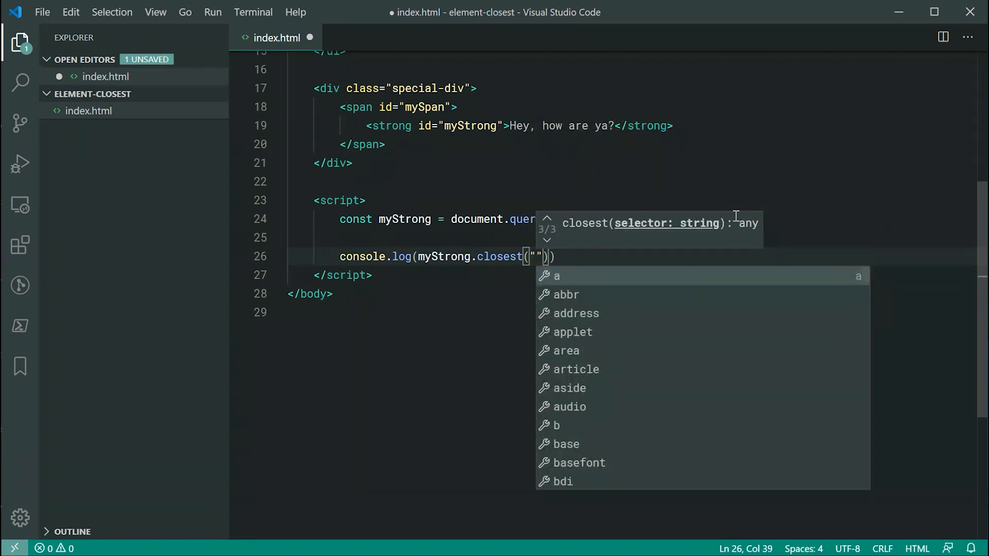
{"action": "type", "text": "s"}
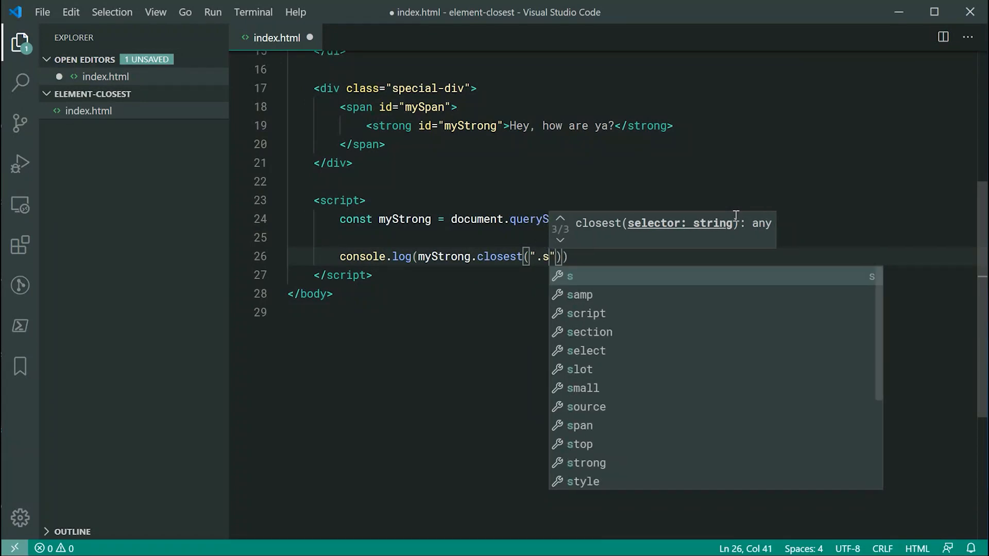
{"action": "type", "text": "pecial"}
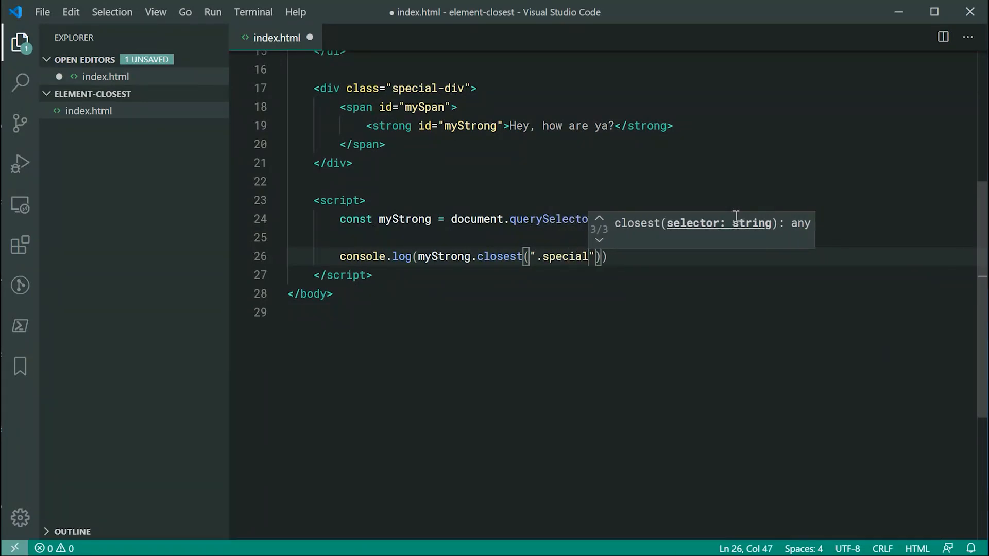
{"action": "type", "text": "-div"}
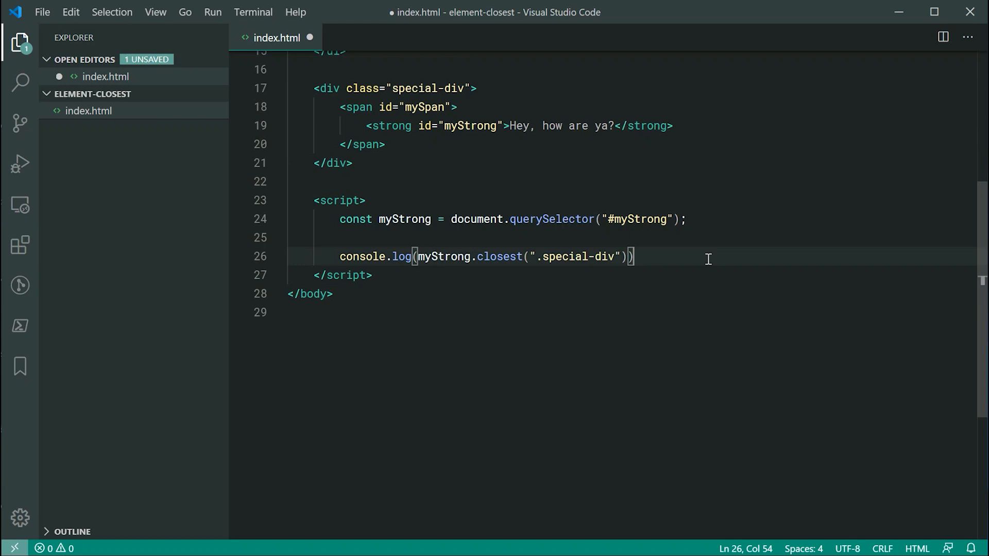
{"action": "type", "text": ";"}
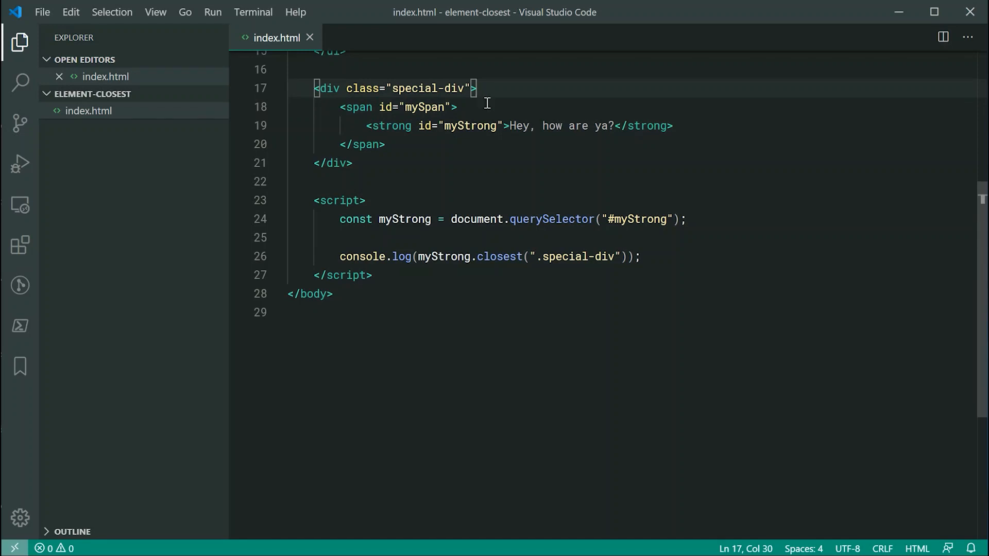
{"action": "mouse_move", "coordinate": [544, 265]}
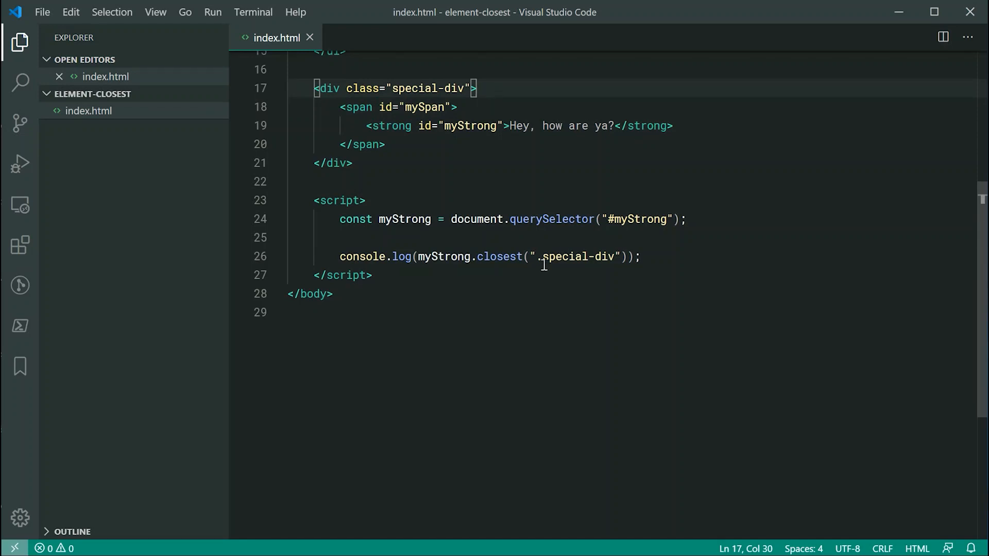
{"action": "left_click", "coordinate": [635, 257]}
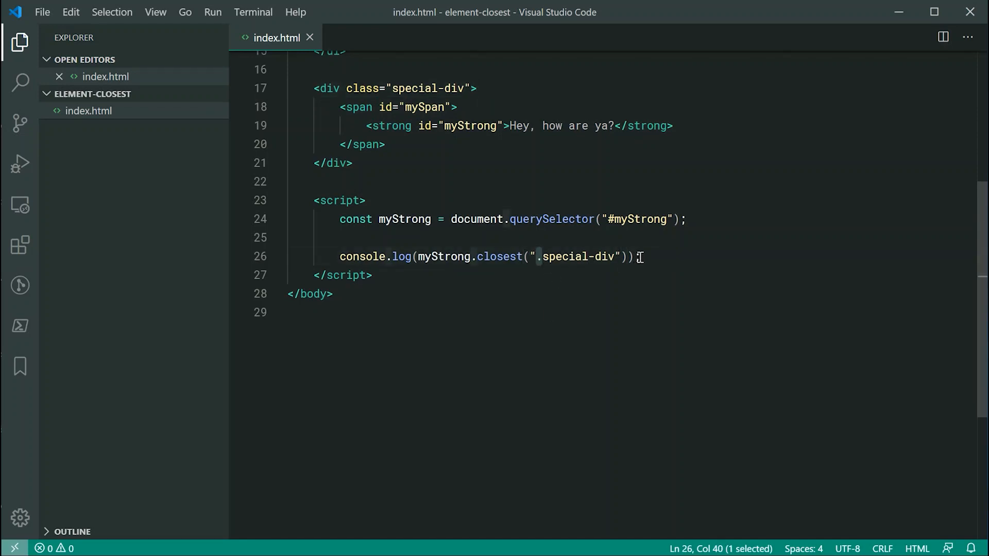
{"action": "left_click", "coordinate": [643, 256]}
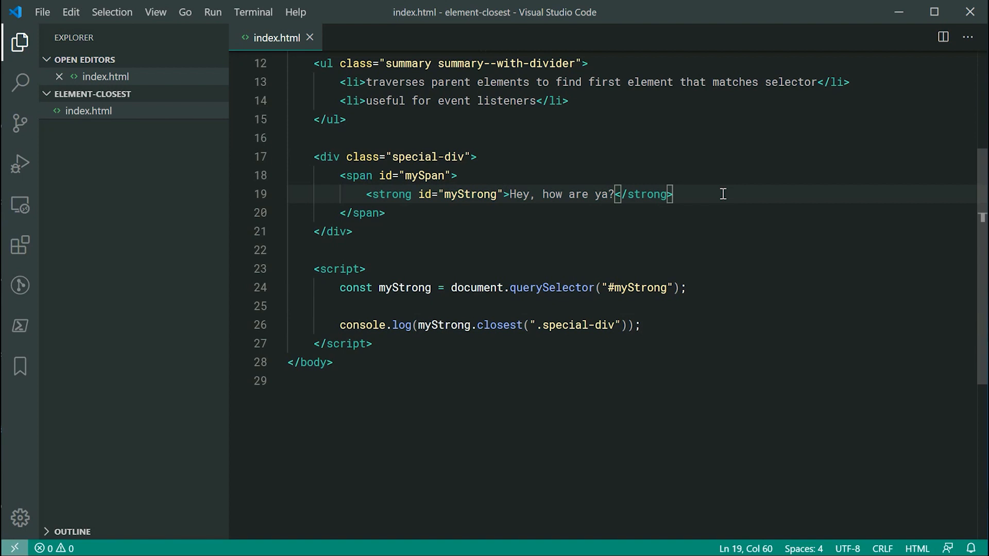
{"action": "mouse_move", "coordinate": [535, 331]}
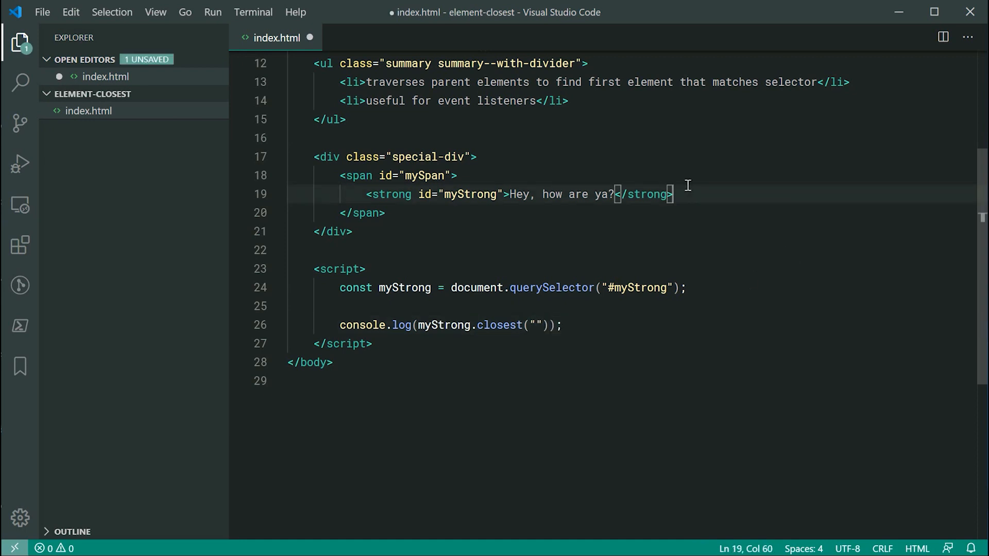
Set the closest() selector to "strong" and save, then change it to "em".
{"action": "left_click", "coordinate": [538, 325]}
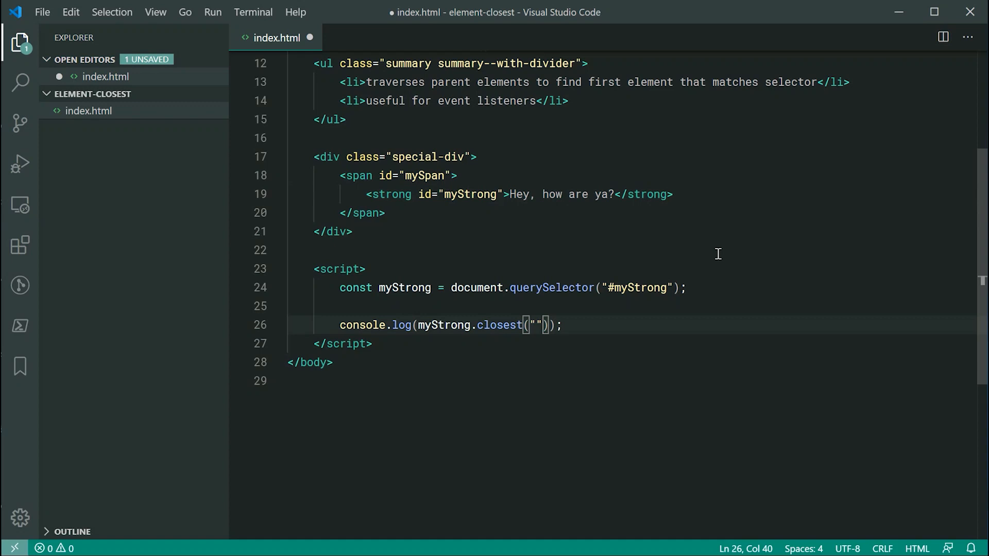
{"action": "type", "text": "strong"}
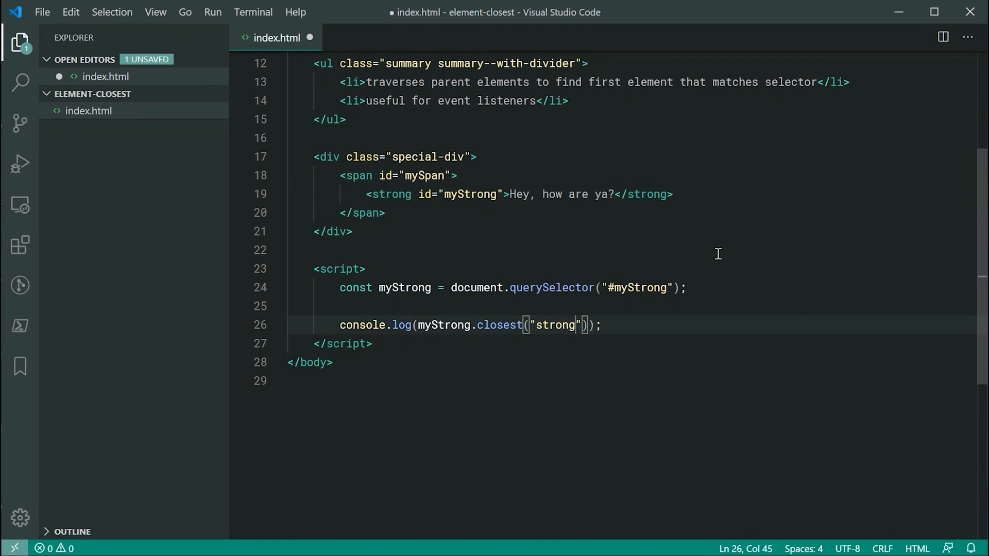
{"action": "key", "text": "ctrl+s"}
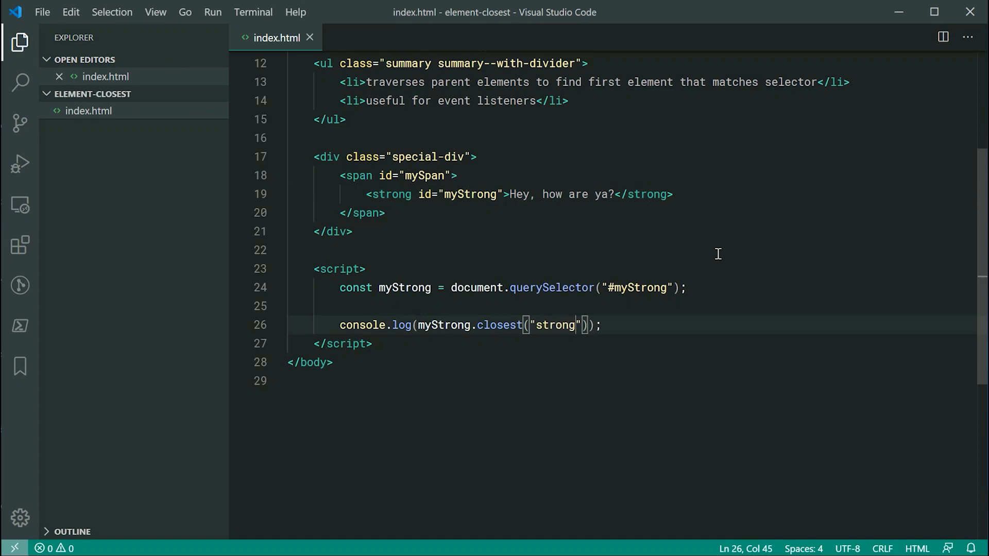
{"action": "mouse_move", "coordinate": [454, 333]}
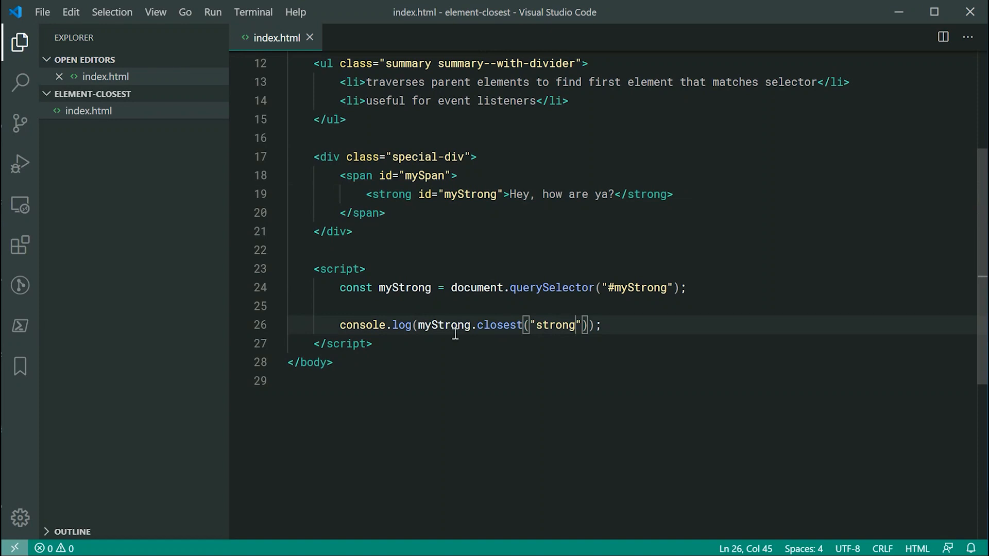
{"action": "double_click", "coordinate": [554, 325]}
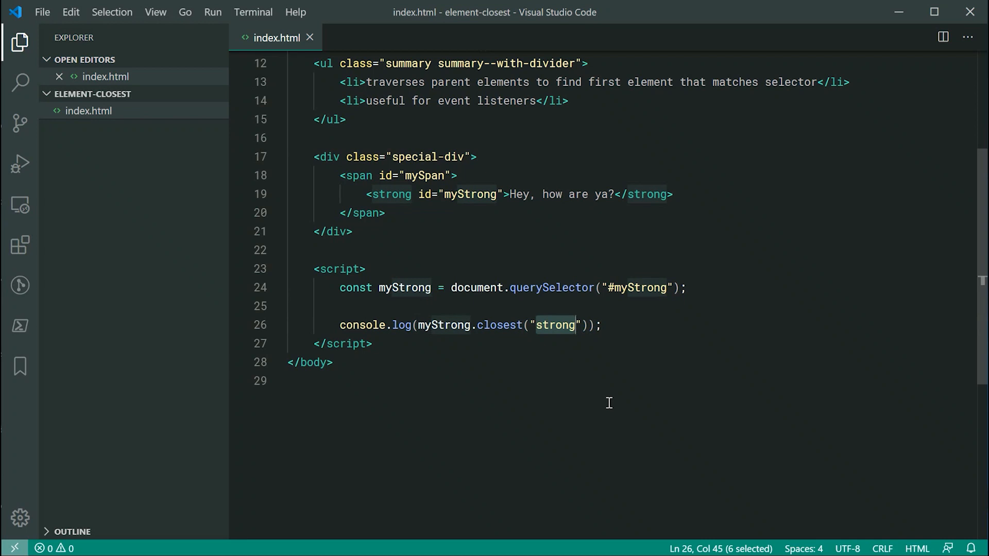
{"action": "type", "text": "em"}
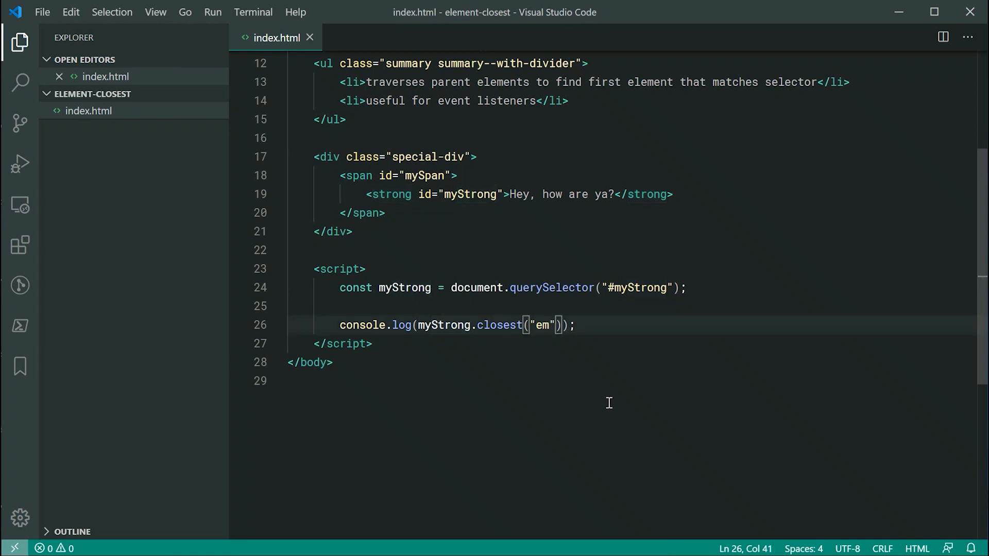